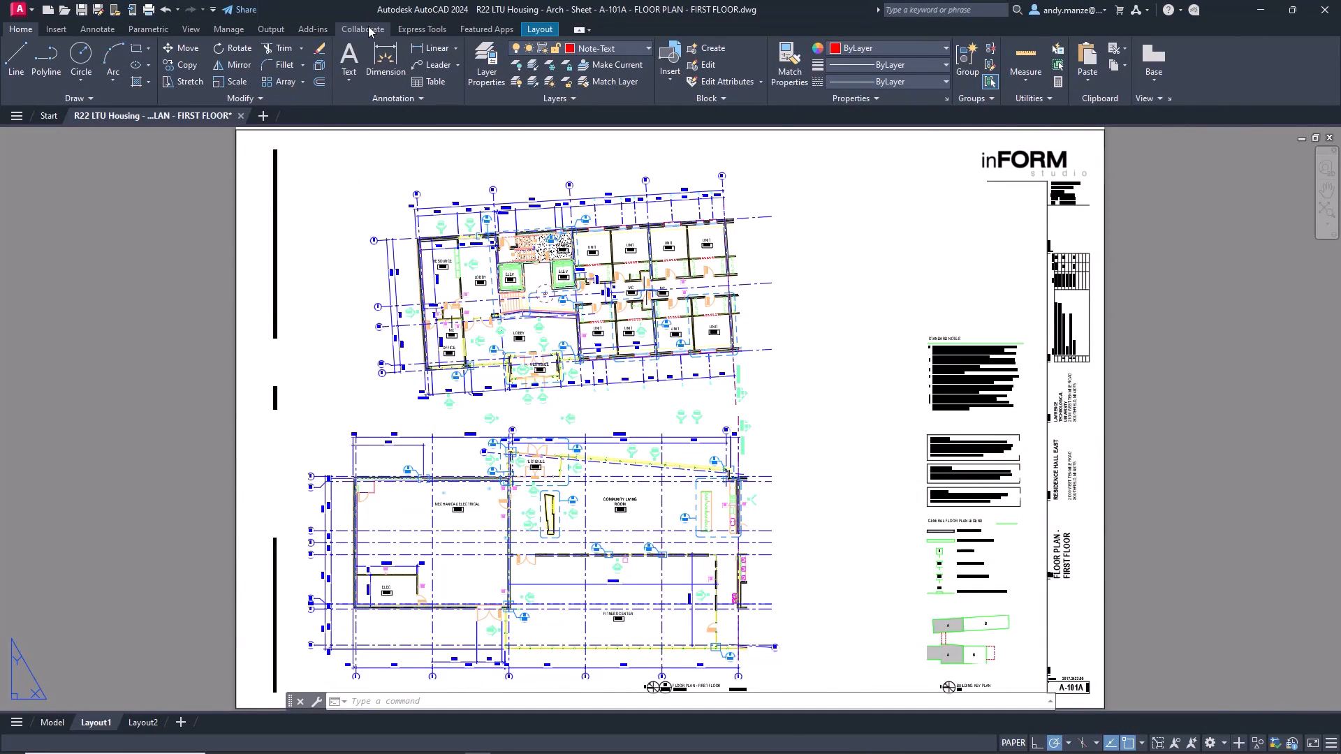
Copy the red fixture circle from its centre to spots beside rooms E-103 and E-102.
click(362, 28)
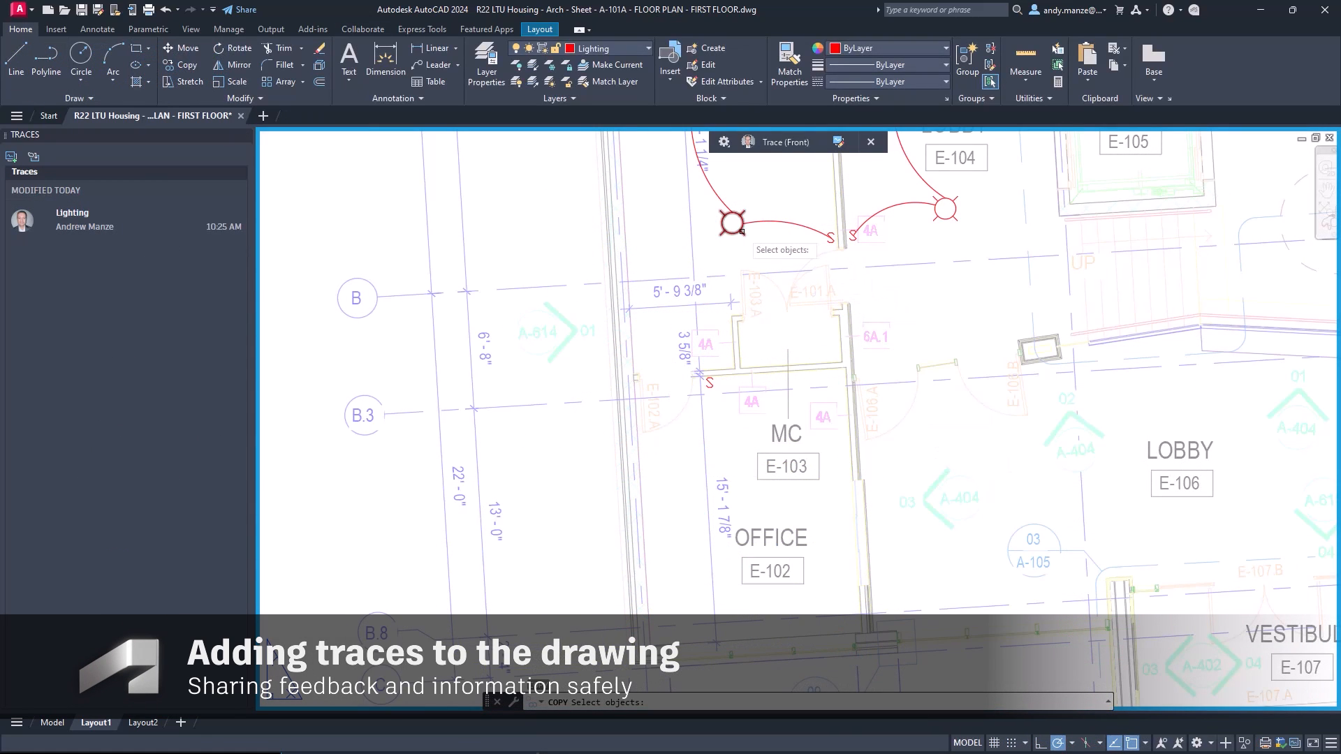
click(731, 224)
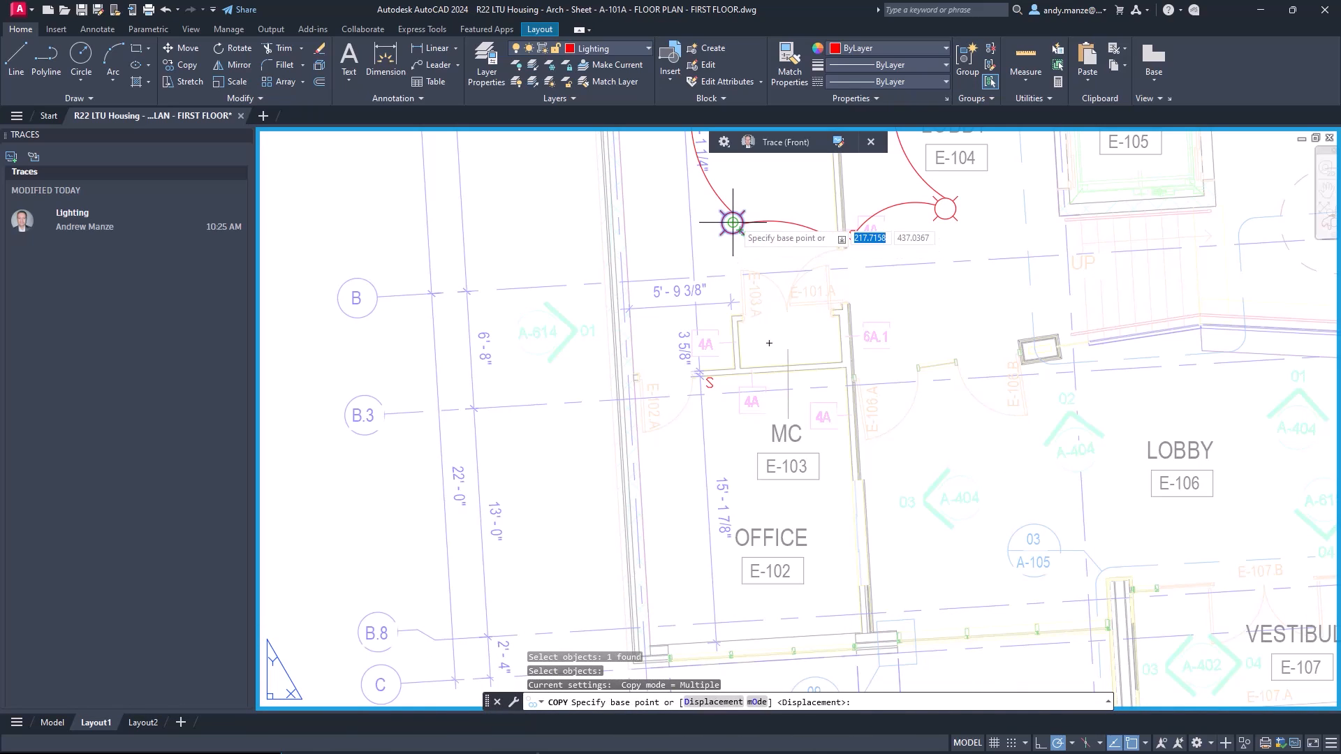
click(734, 224)
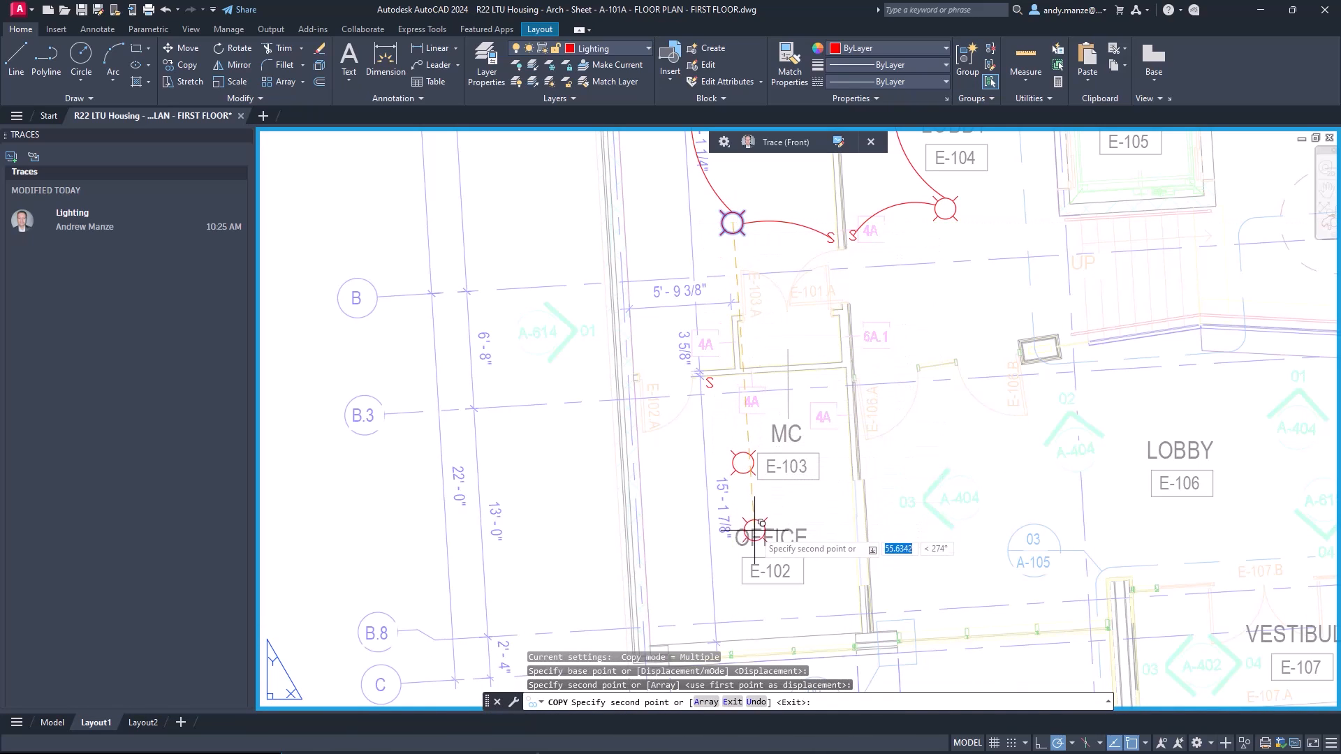
key(Escape)
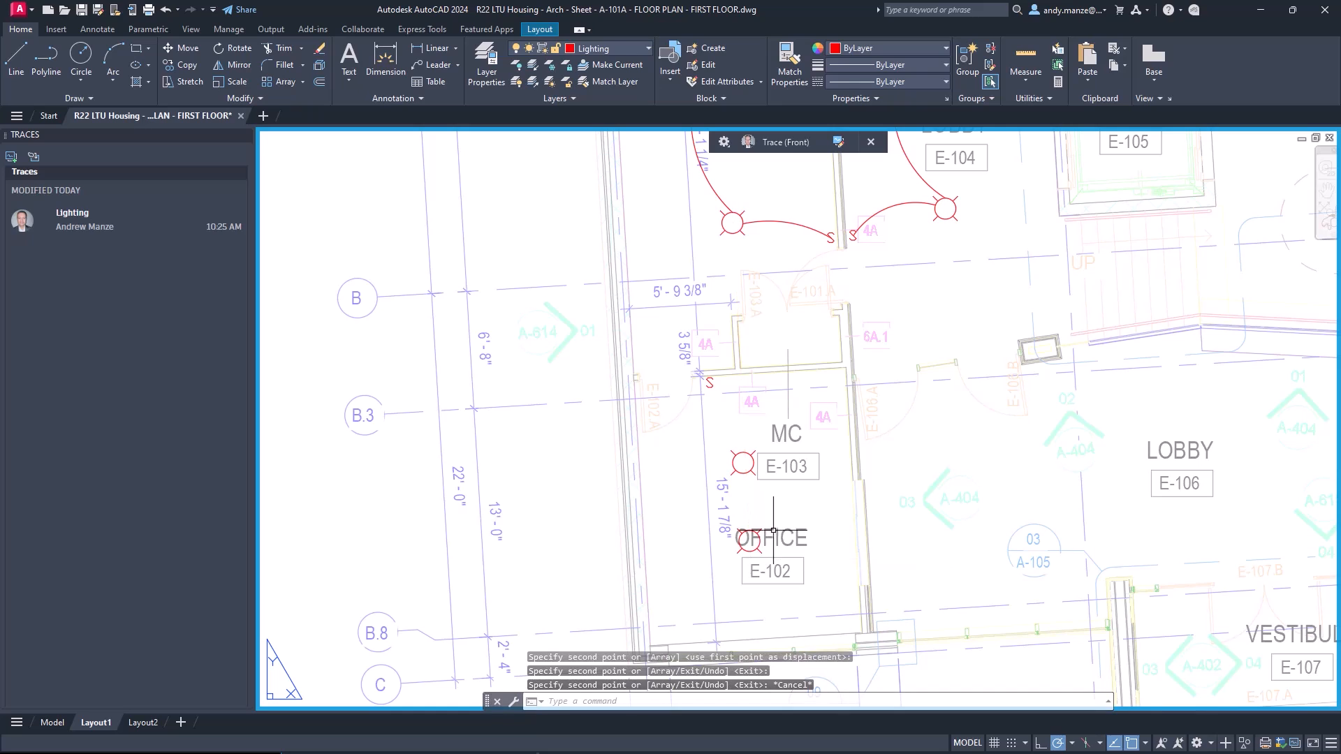
Import 1.pdf from the Feedback folder as a Structural markup trace over the stairs.
click(362, 27)
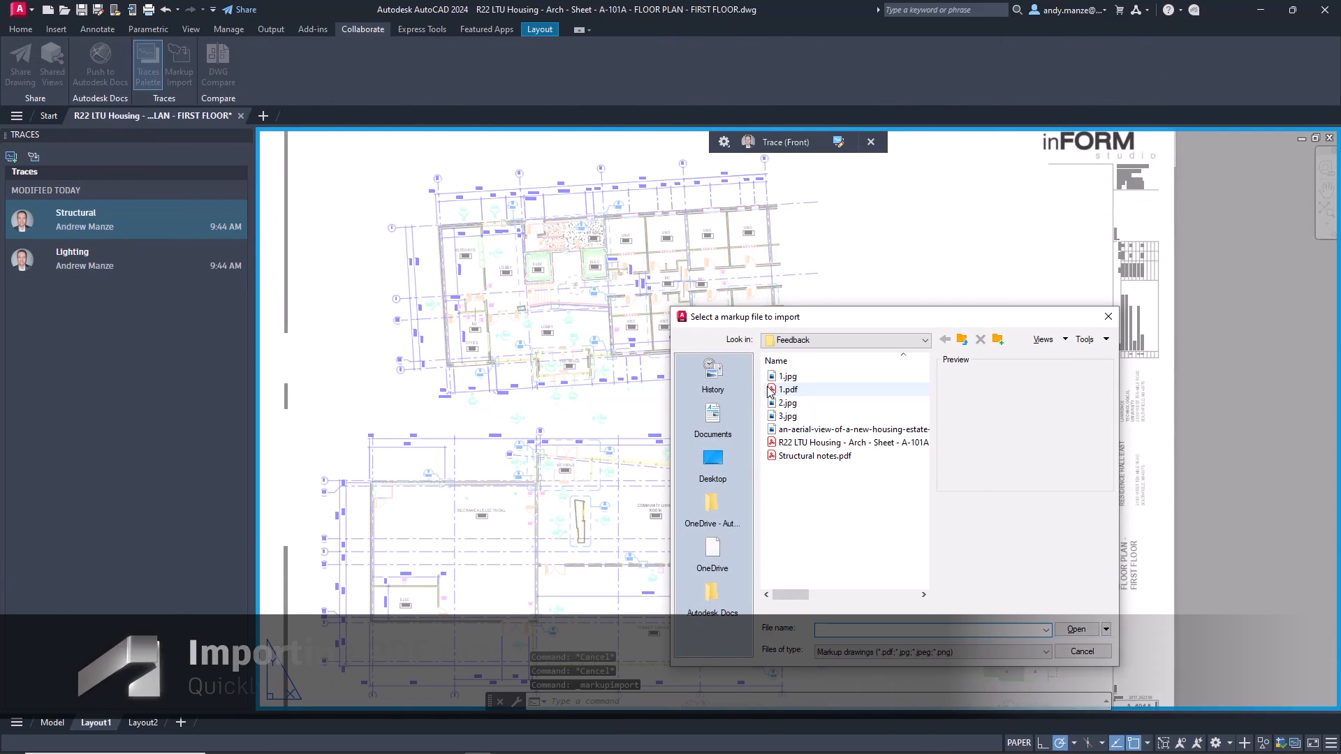
click(1075, 630)
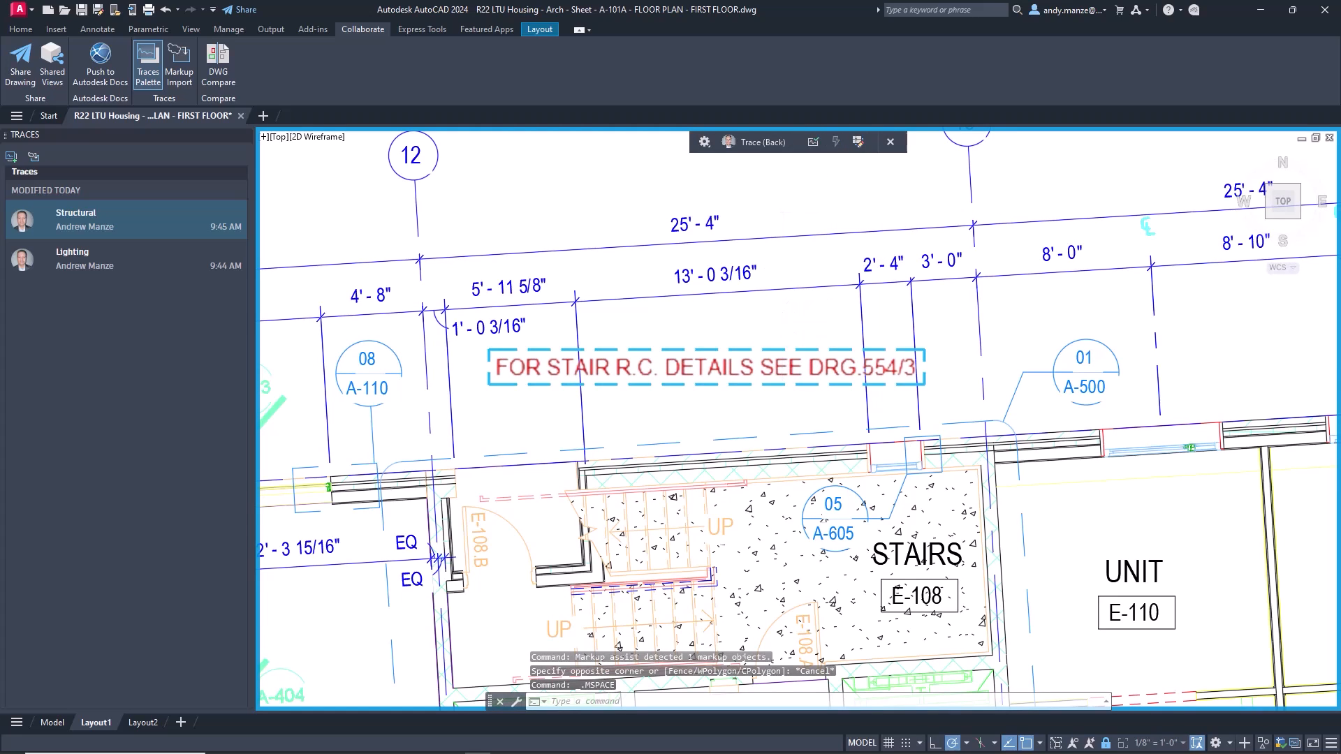
Insert the stair R.C. details note via Markup Assist and load the Architectural markup cloud.
click(702, 366)
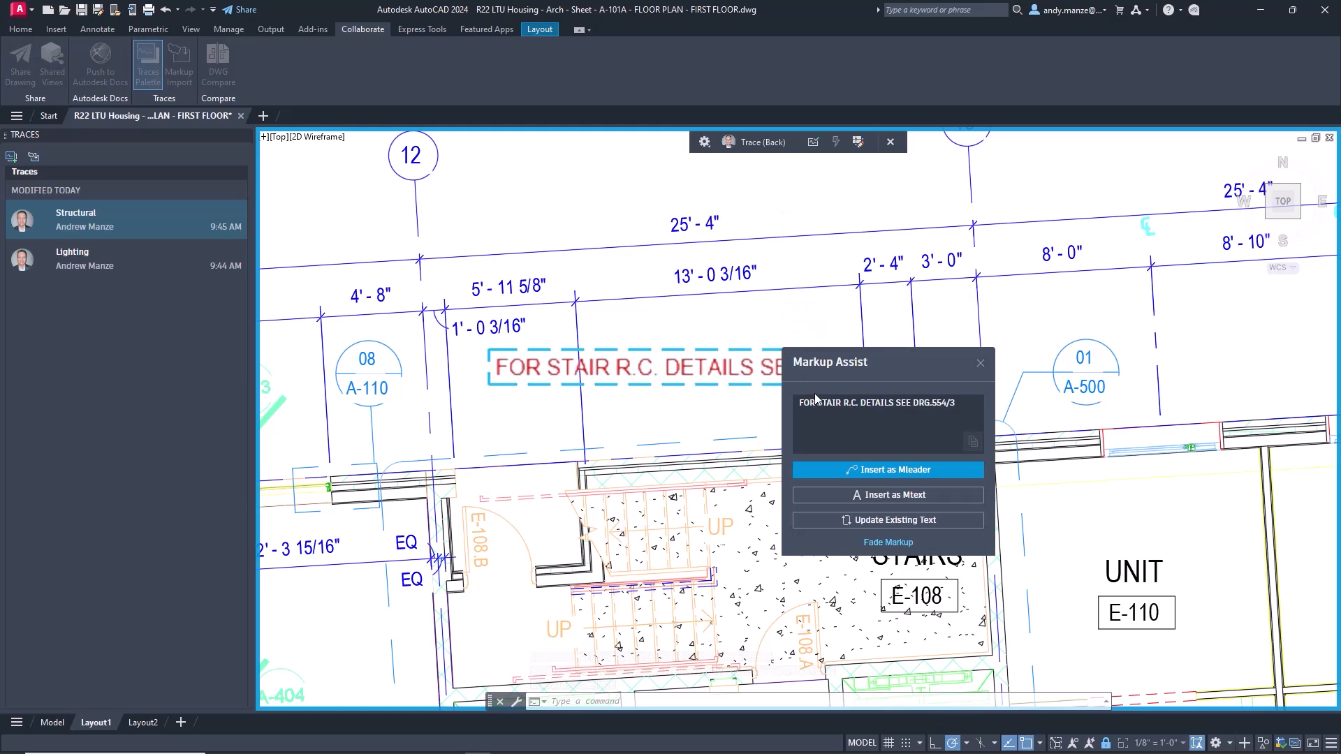
click(888, 470)
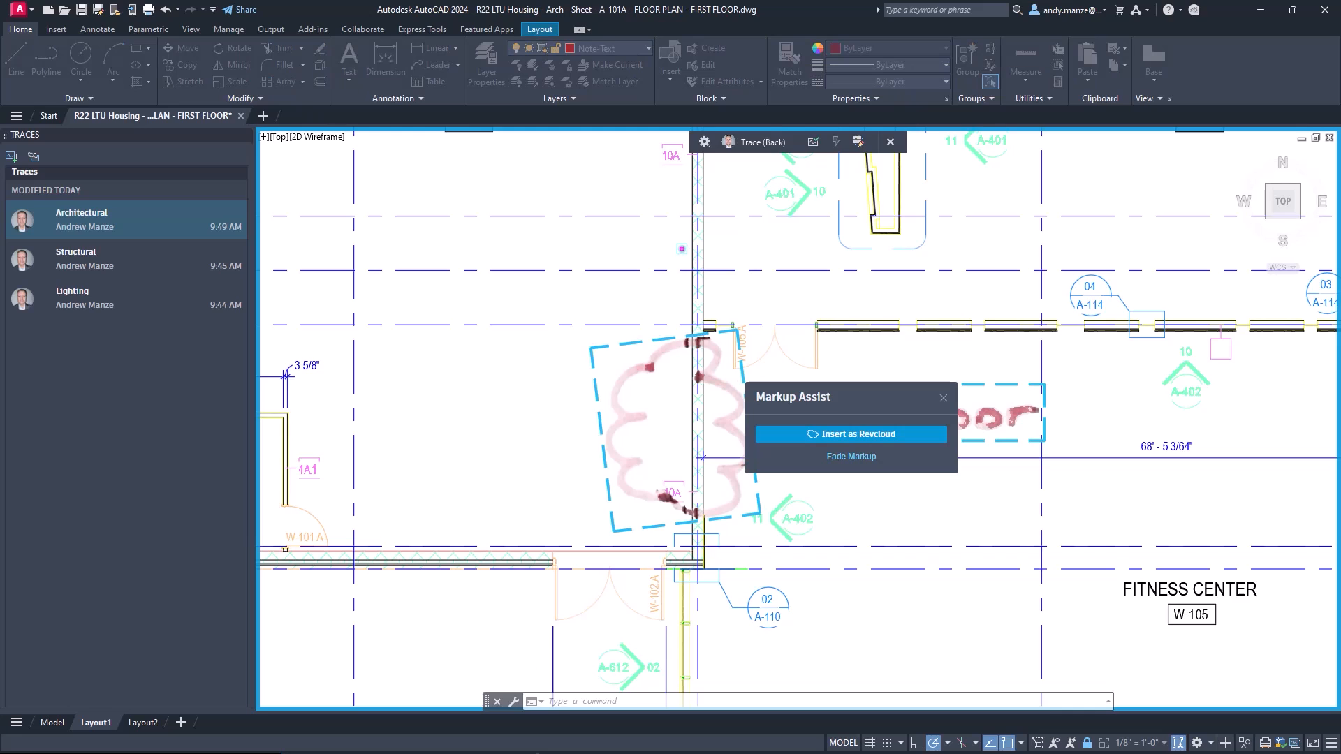
Insert the sketched cloud as a revision cloud and the ADD DOOR note as Mtext.
click(851, 434)
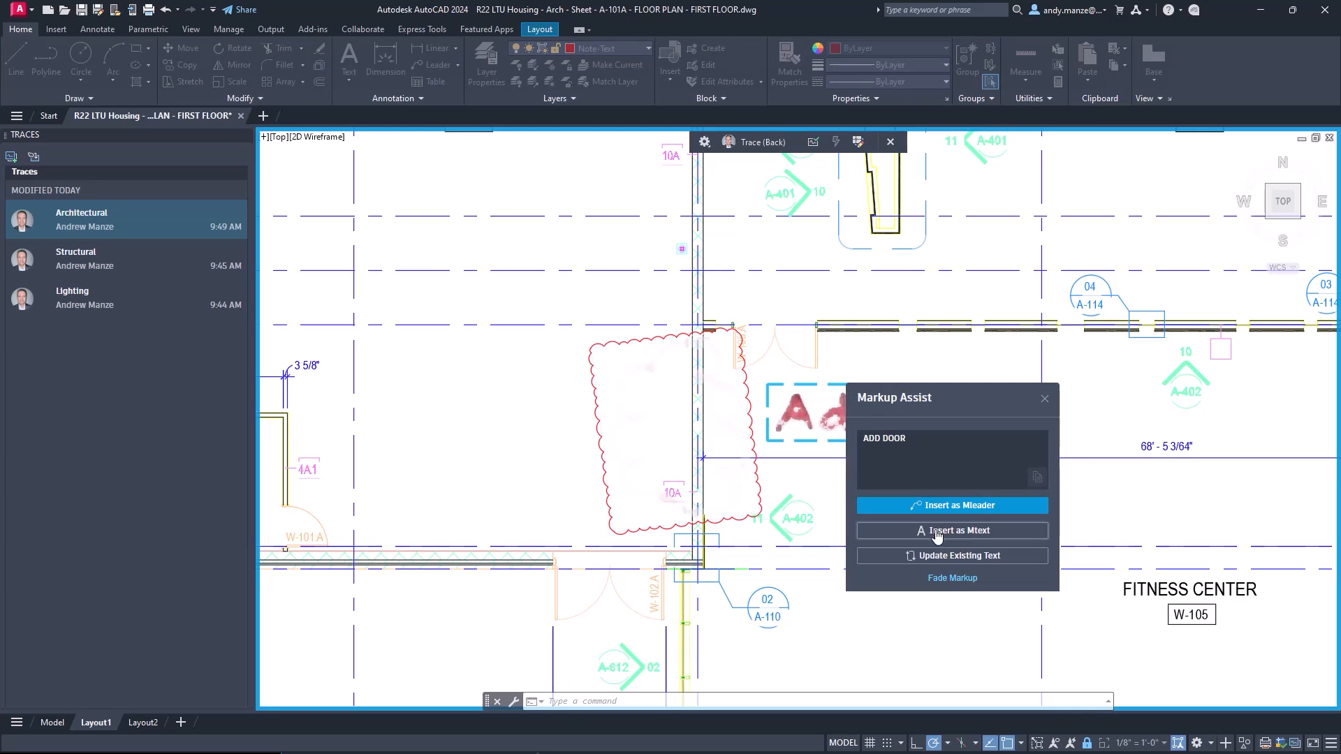
click(951, 530)
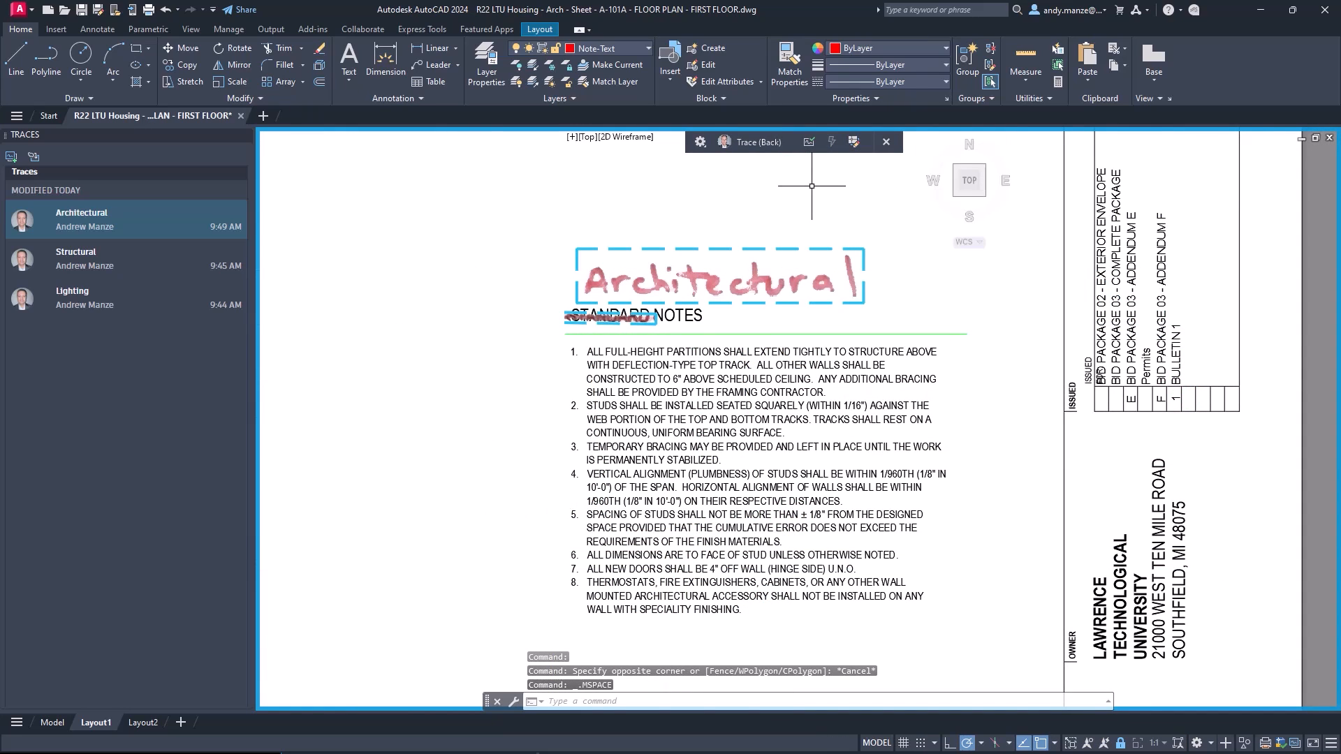
Replace the STANDARD NOTES heading with ARCHITECTURAL NOTES from the handwritten markup.
click(716, 276)
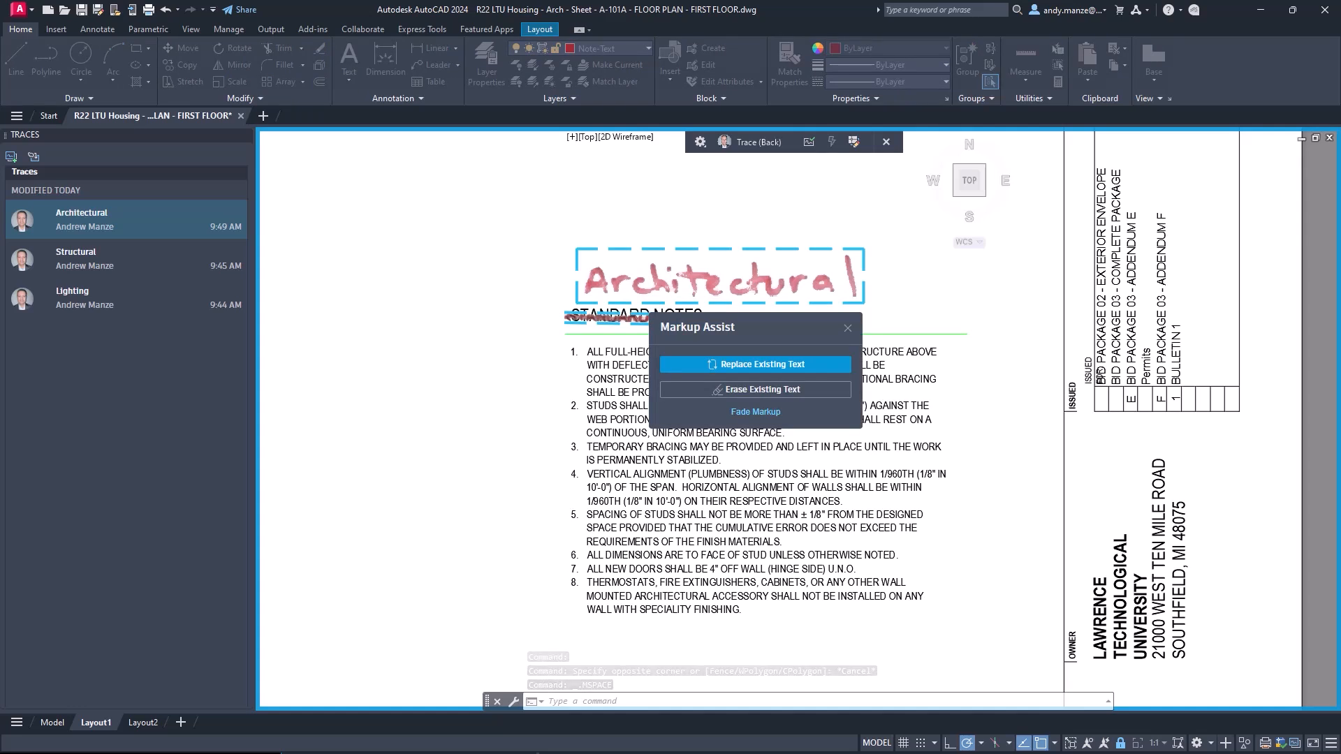
click(756, 363)
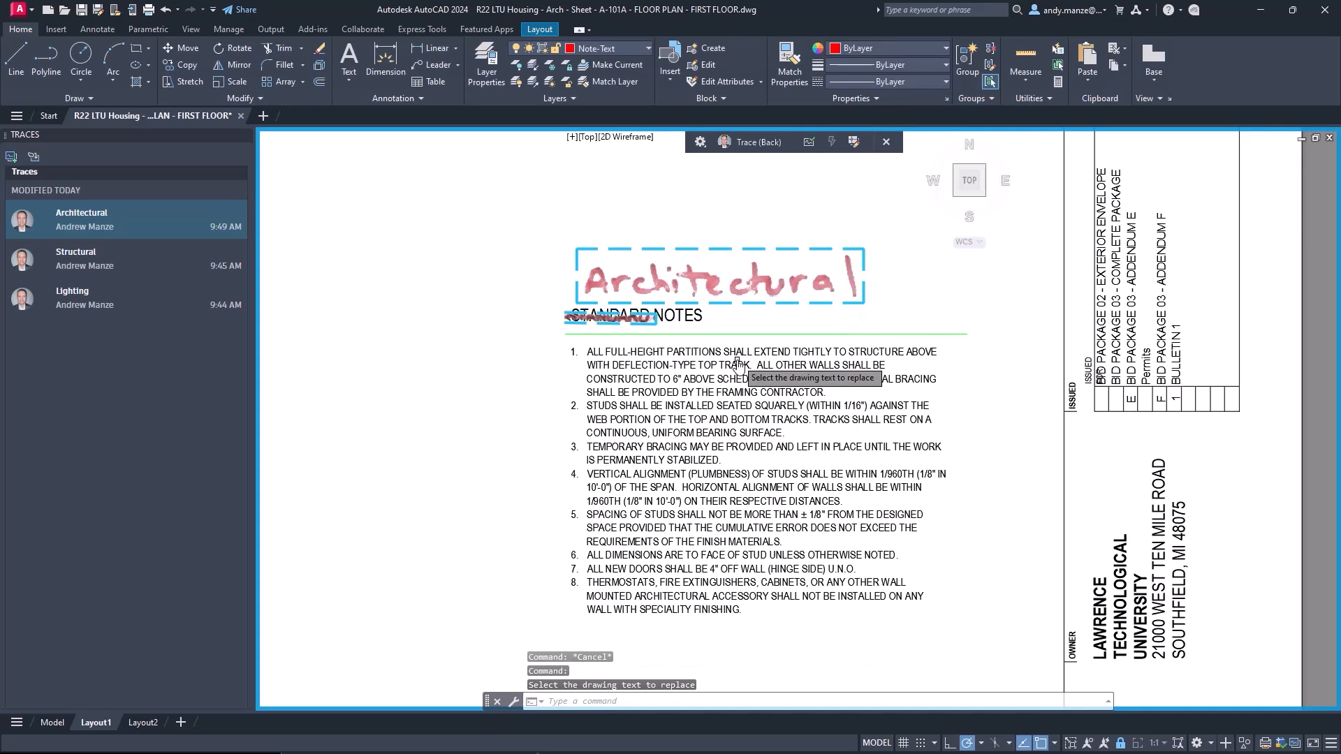
click(737, 379)
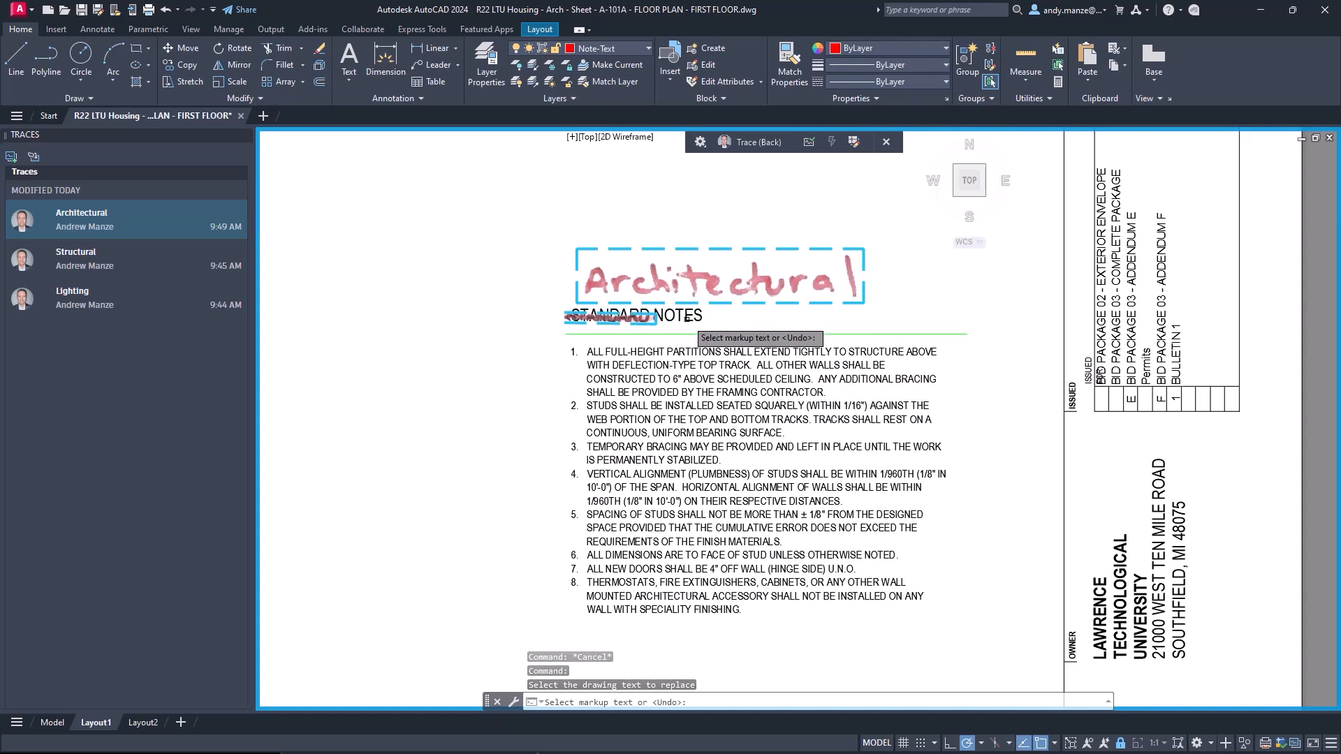
double_click(634, 316)
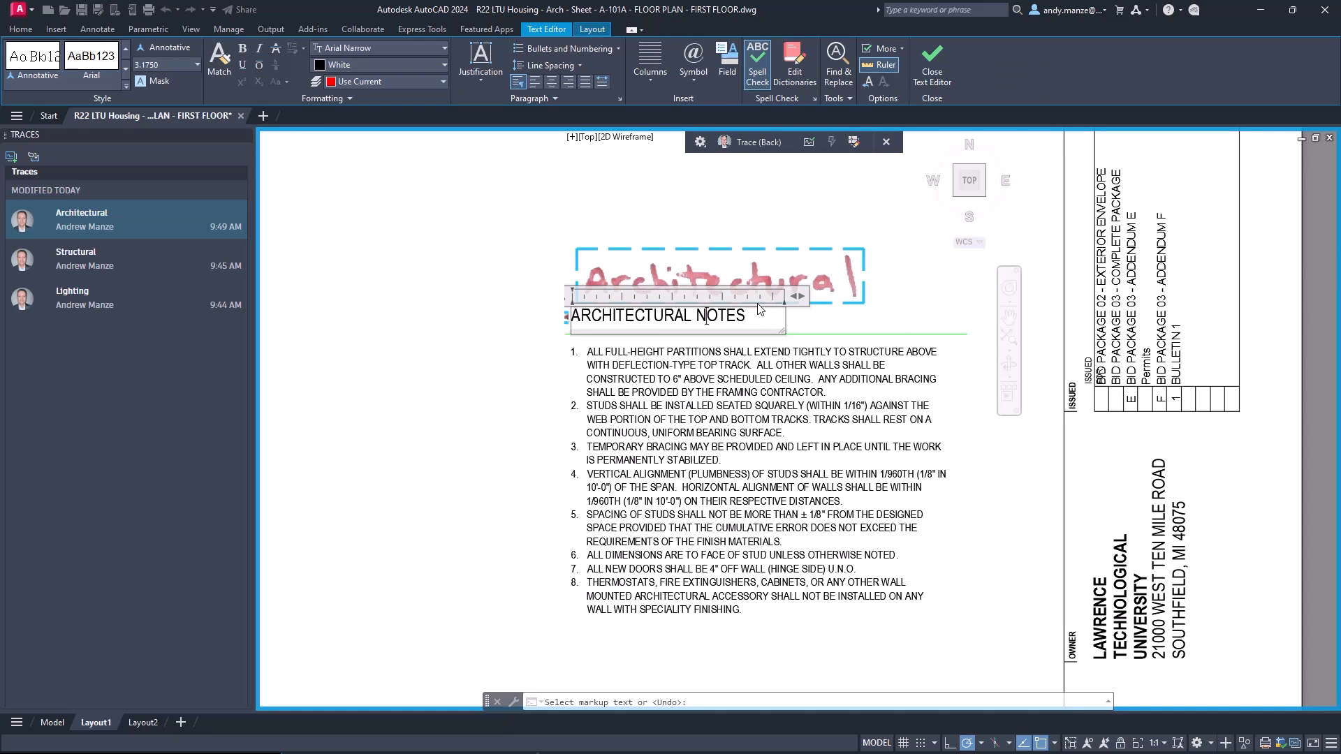